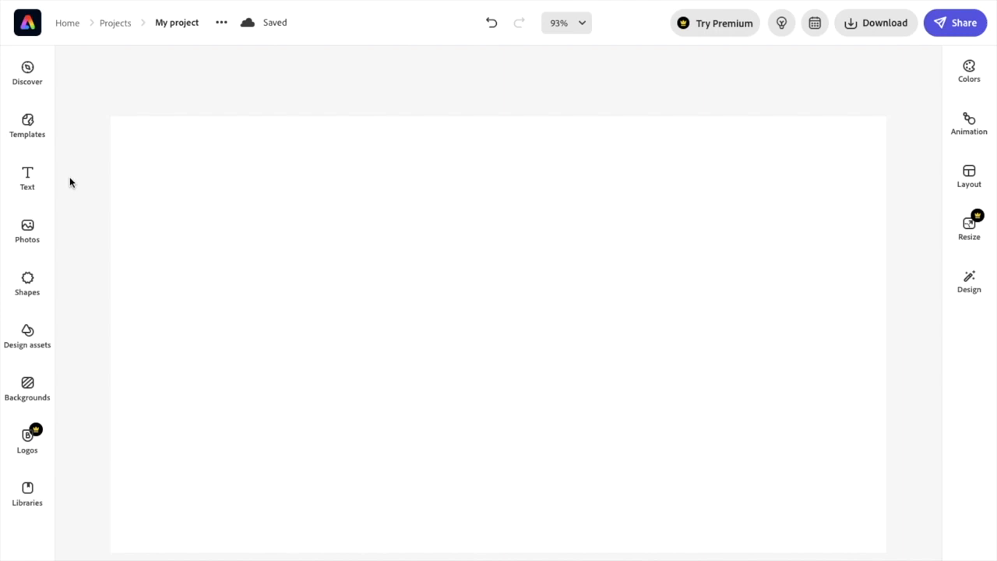
{"action": "mouse_move", "coordinate": [27, 231]}
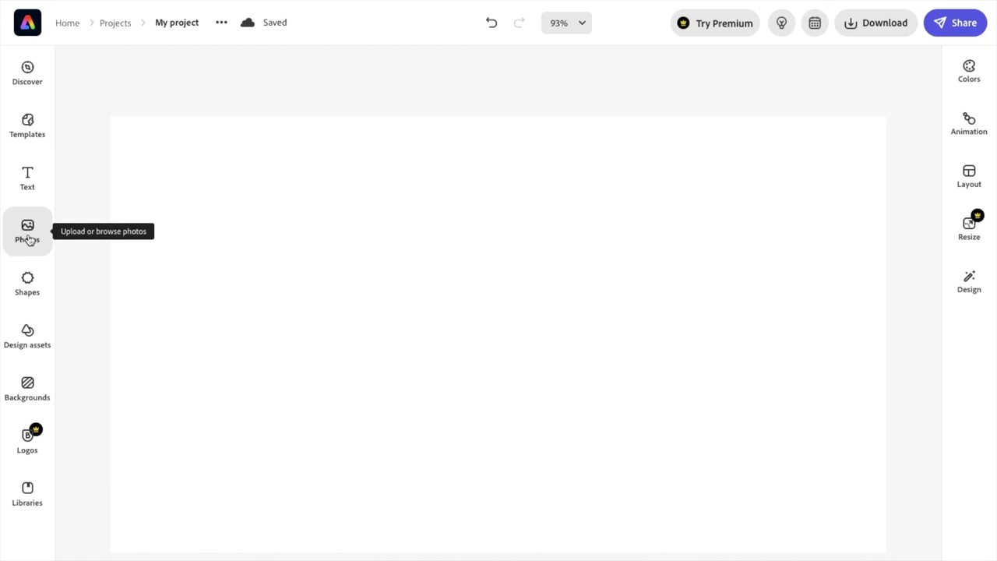
Step: Browse the Photos panel's stock categories such as People and Backgrounds
{"action": "left_click", "coordinate": [27, 230]}
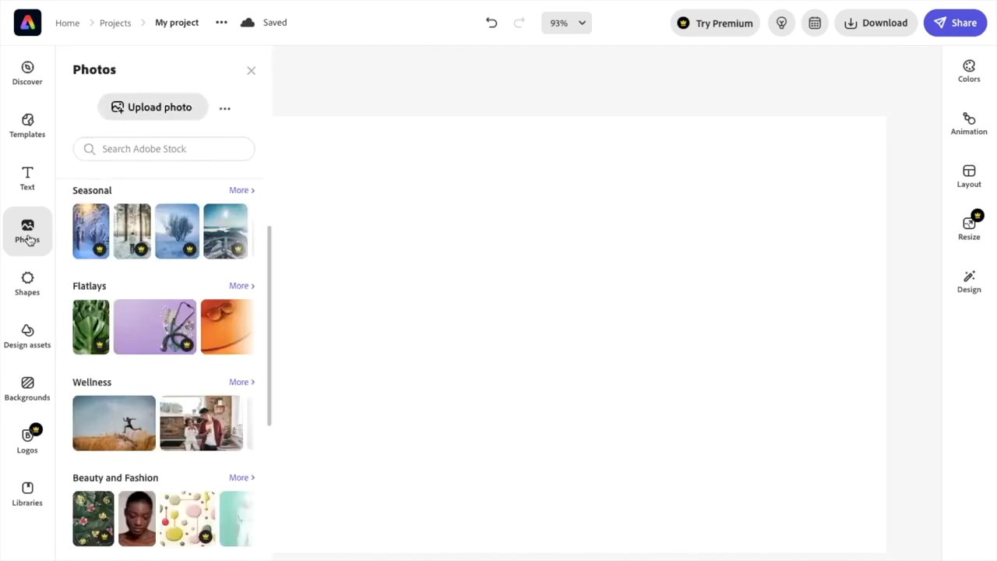
{"action": "scroll", "scroll_direction": "down", "scroll_amount": 3}
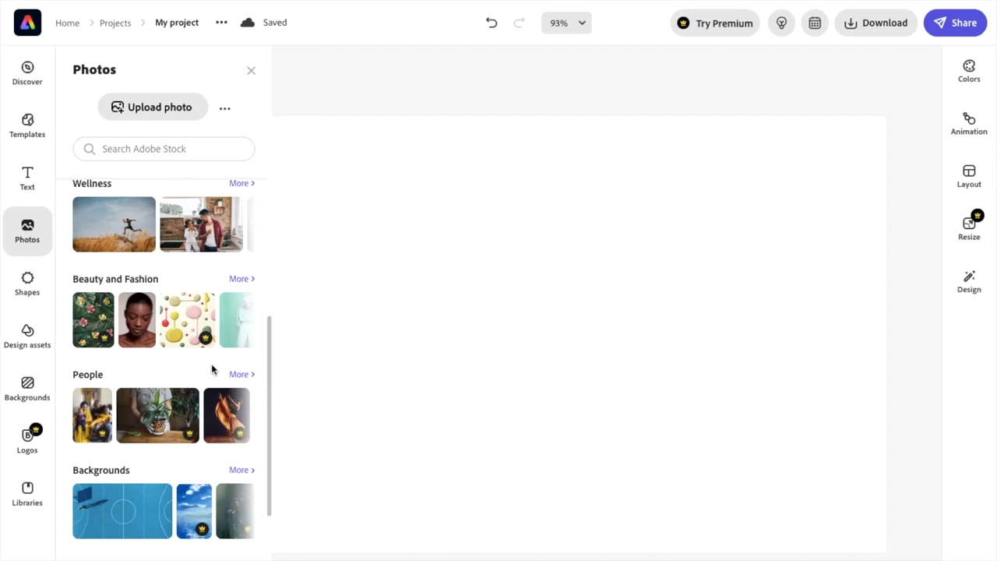
{"action": "scroll", "scroll_direction": "down", "scroll_amount": 3}
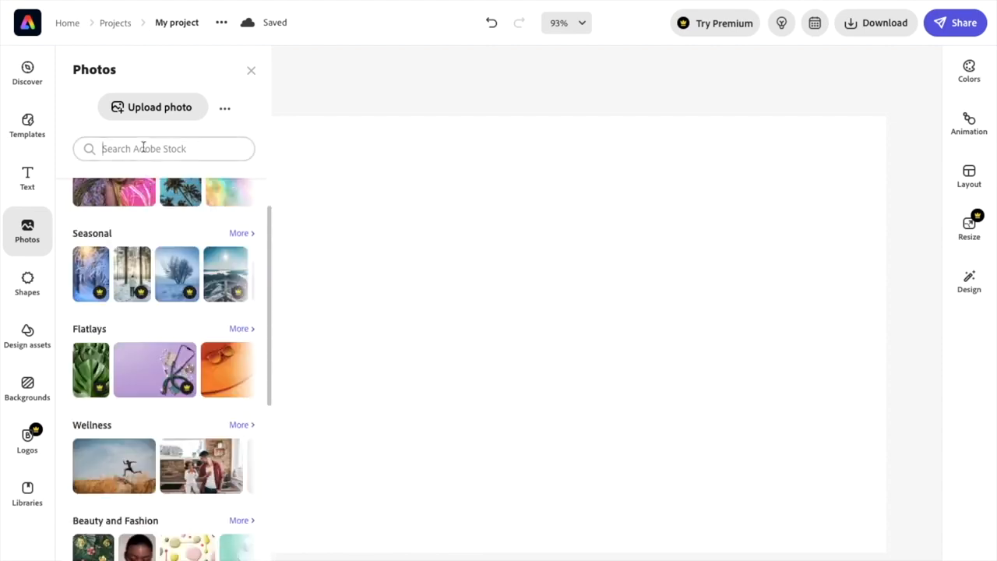
Step: Search Adobe Stock for 'fish' and place the red betta and three blue fish photos on the page
{"action": "type", "text": "fish"}
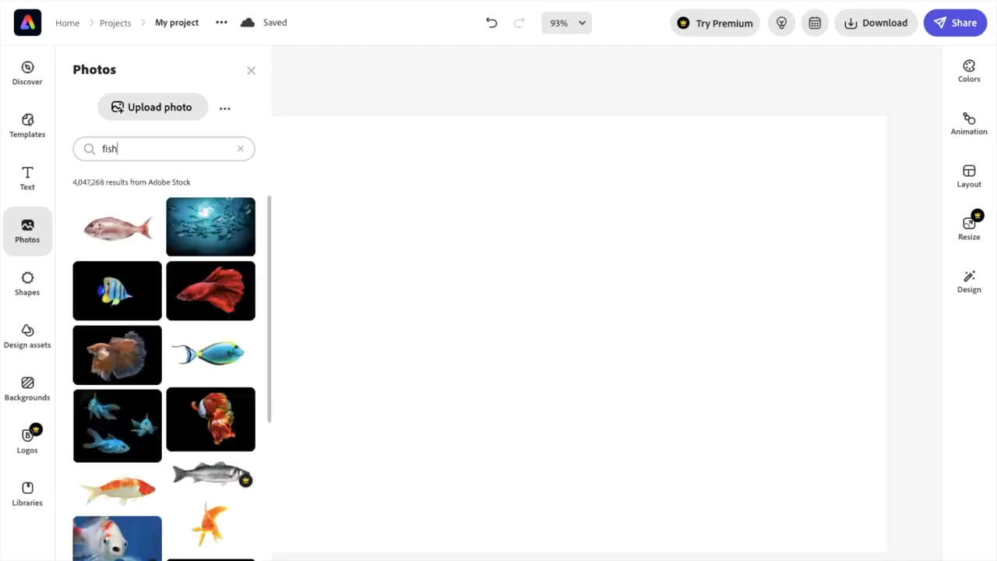
{"action": "mouse_move", "coordinate": [201, 298]}
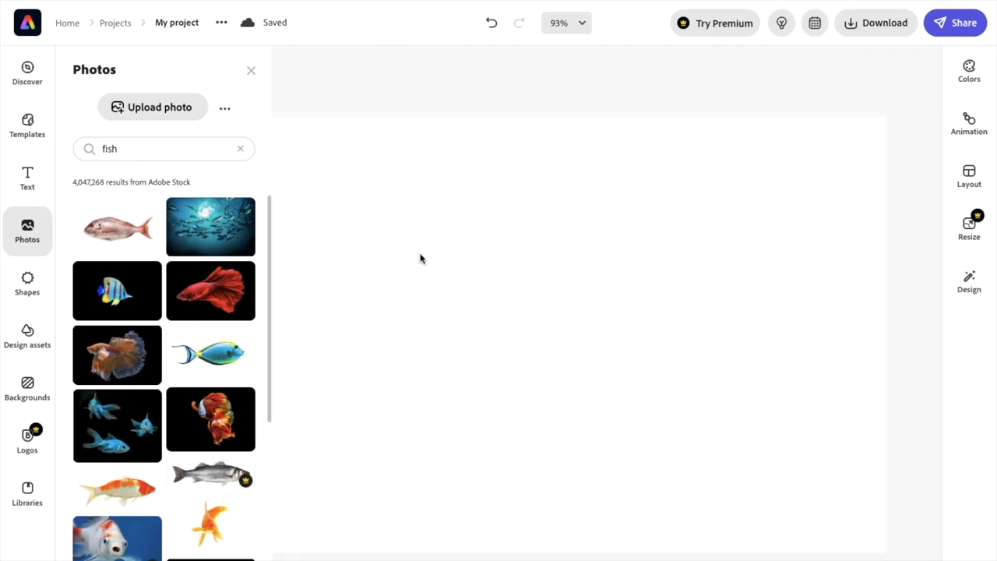
{"action": "left_click", "coordinate": [210, 290]}
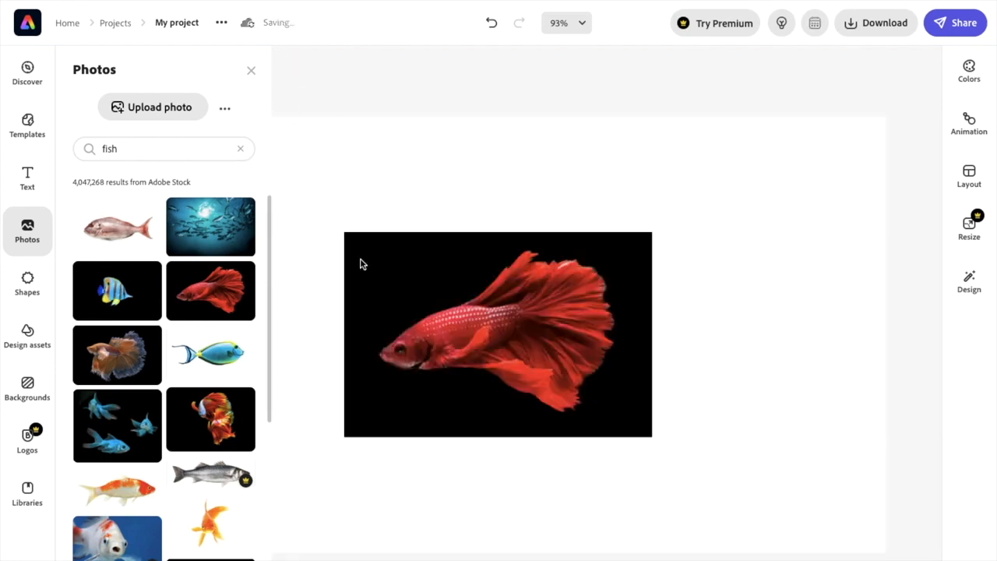
{"action": "mouse_move", "coordinate": [222, 378]}
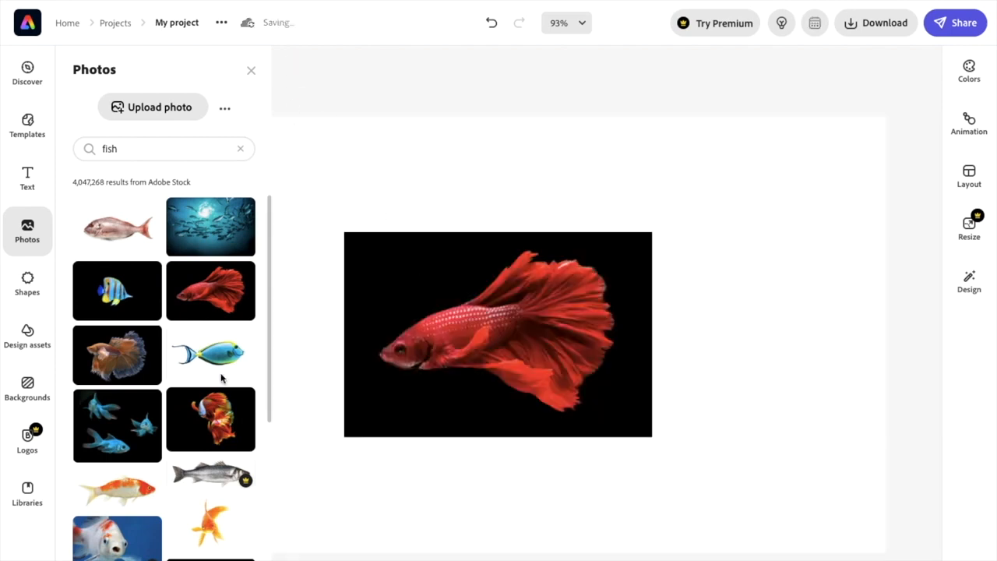
{"action": "scroll", "scroll_direction": "down", "scroll_amount": 3}
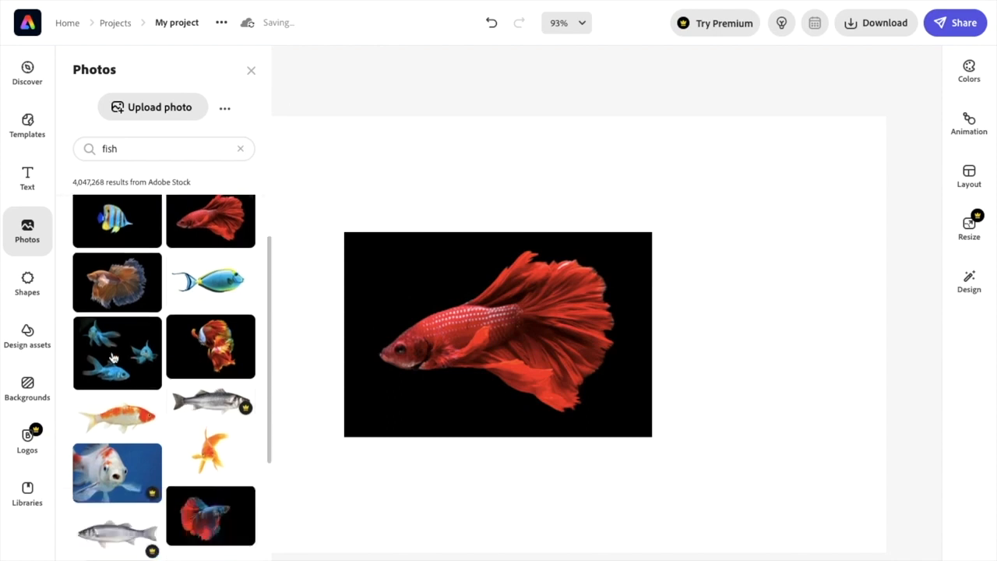
{"action": "left_click_drag", "start_coordinate": [117, 353], "coordinate": [311, 335]}
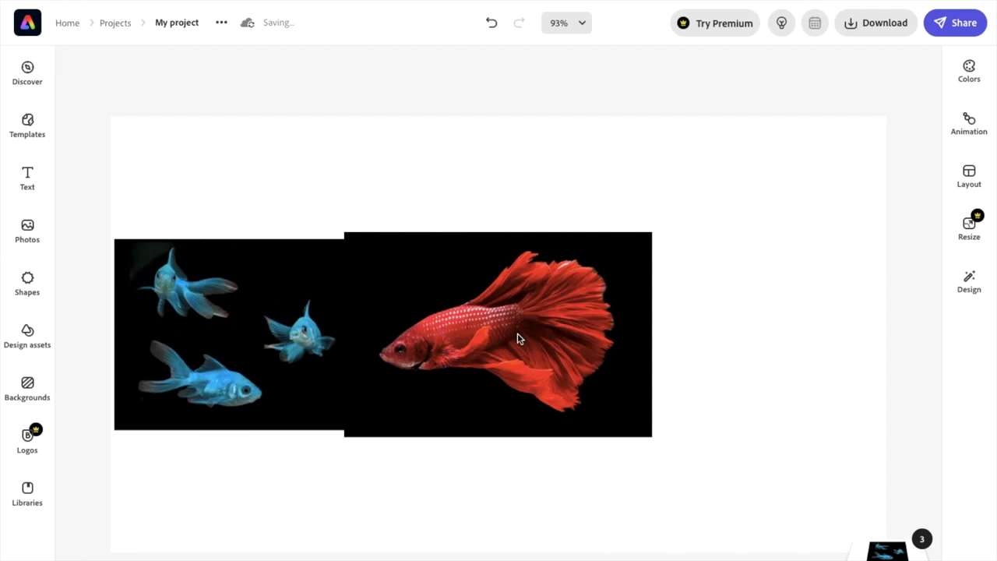
Step: Select the red betta photo on the page and delete it, leaving the blue fish
{"action": "left_click", "coordinate": [498, 335]}
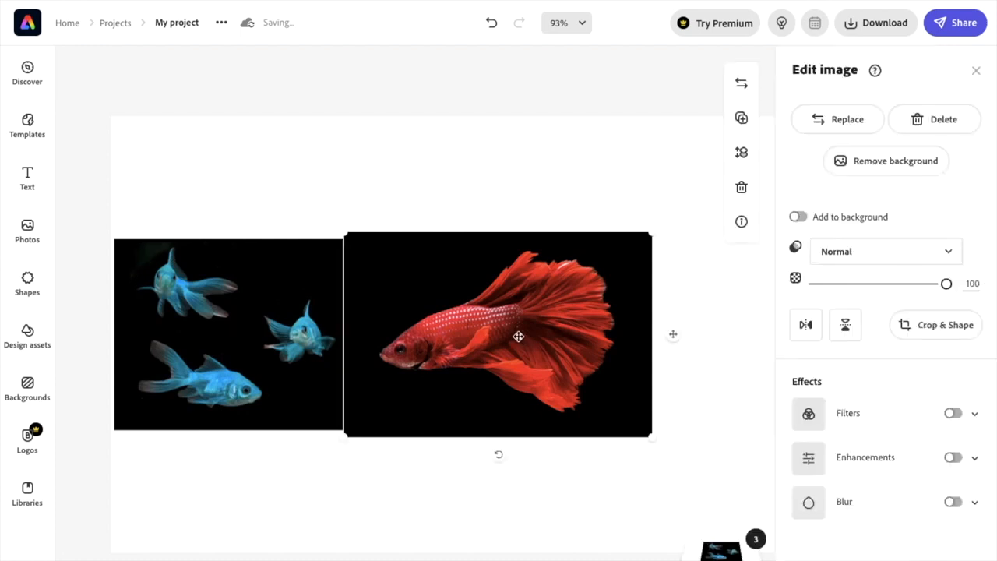
{"action": "left_click", "coordinate": [934, 120]}
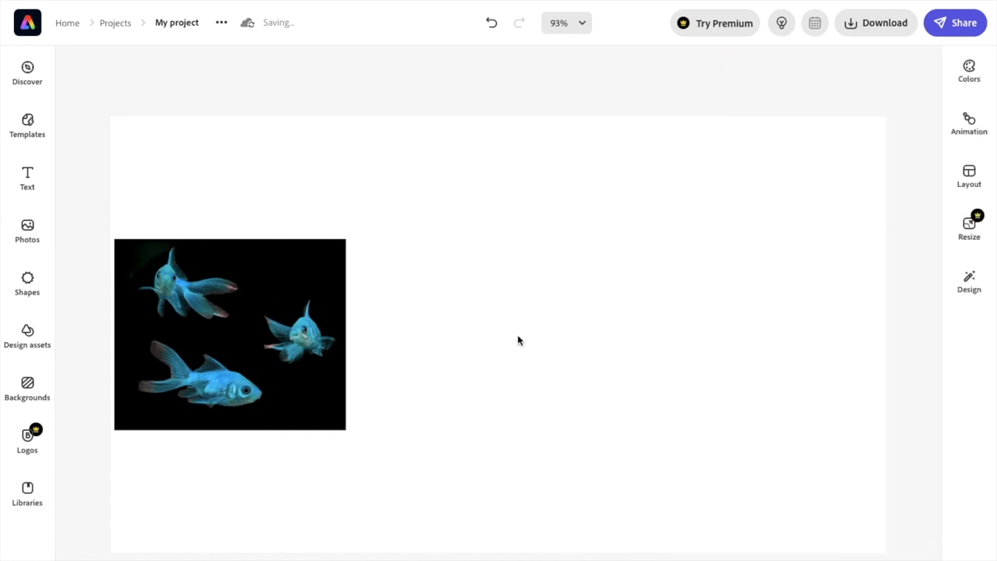
{"action": "mouse_move", "coordinate": [271, 331]}
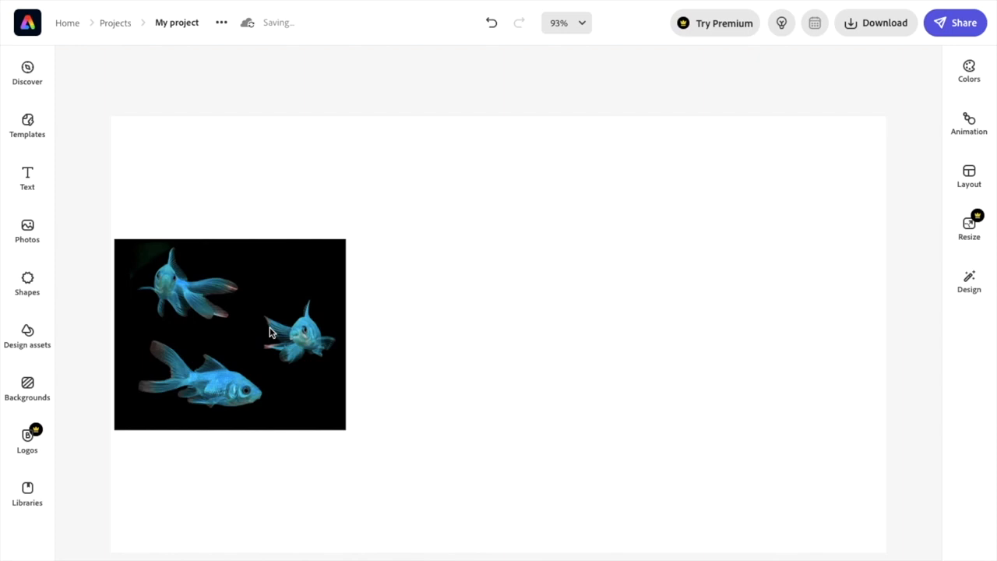
Step: Select the three blue fish photo to reposition it at the page centre
{"action": "left_click", "coordinate": [230, 334]}
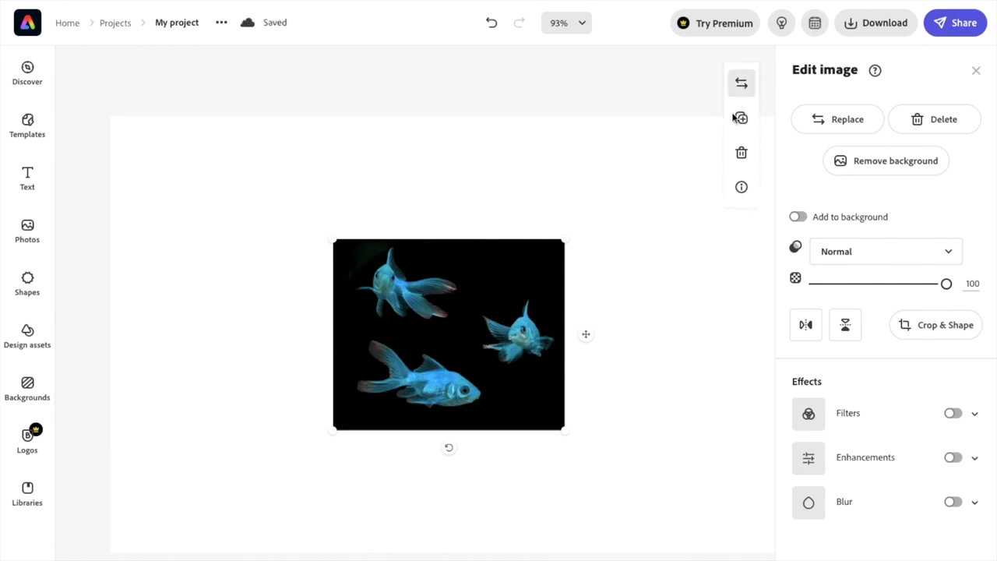
{"action": "mouse_move", "coordinate": [939, 125]}
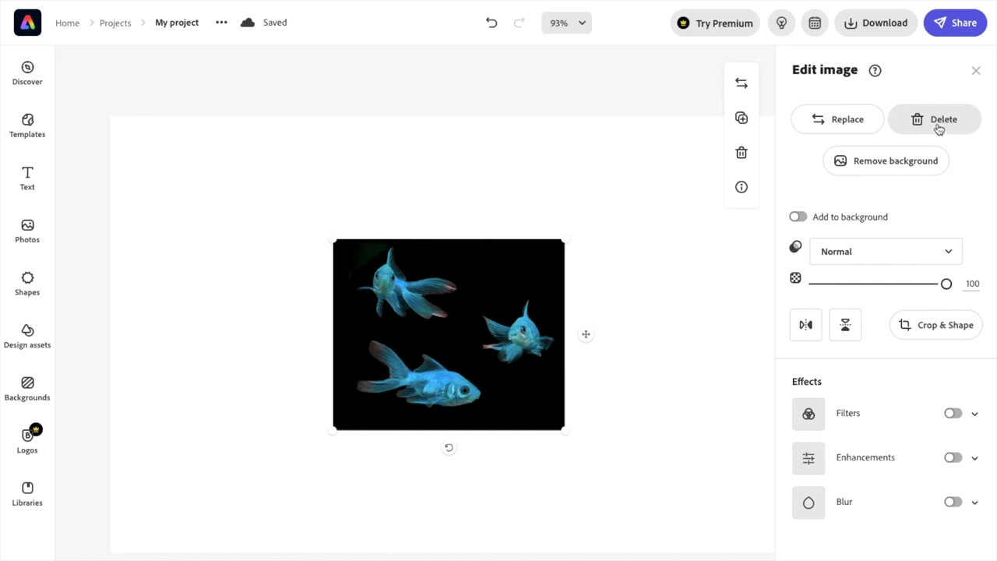
{"action": "mouse_move", "coordinate": [741, 153]}
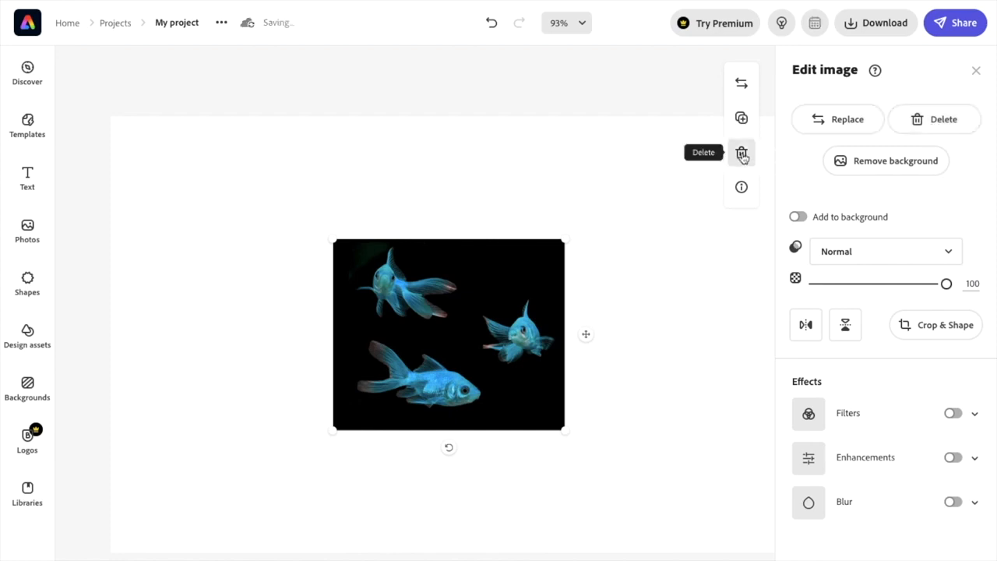
{"action": "mouse_move", "coordinate": [737, 171]}
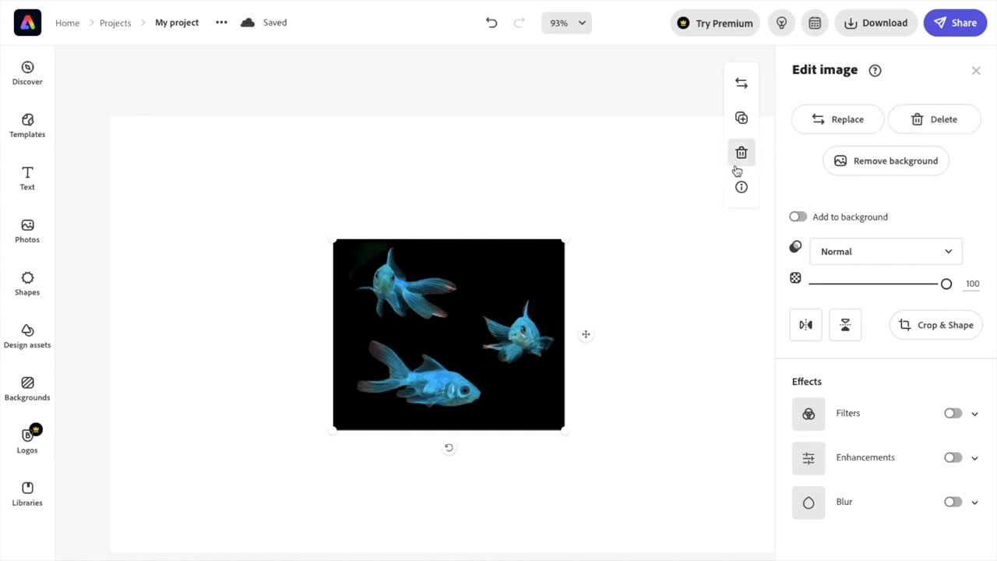